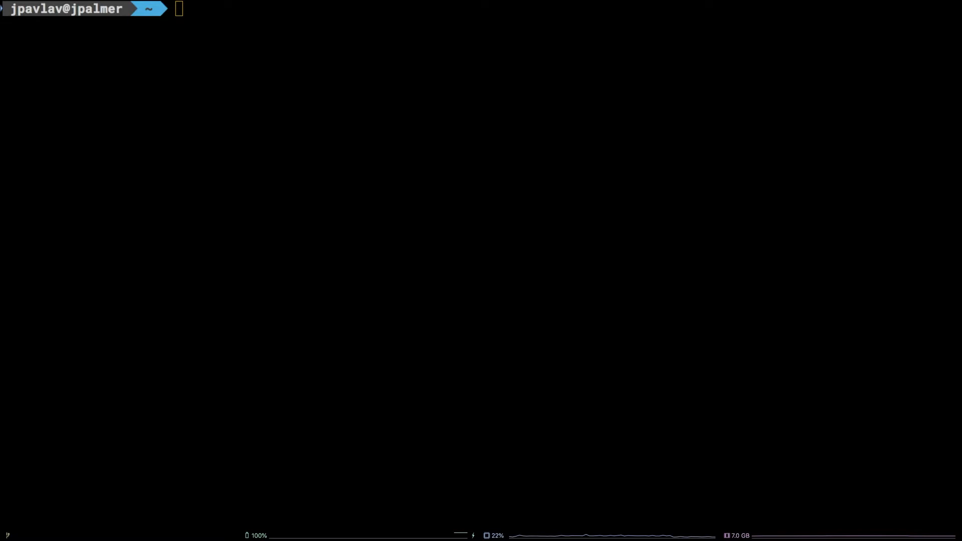
text(ssh root@centos7.awesome.com)
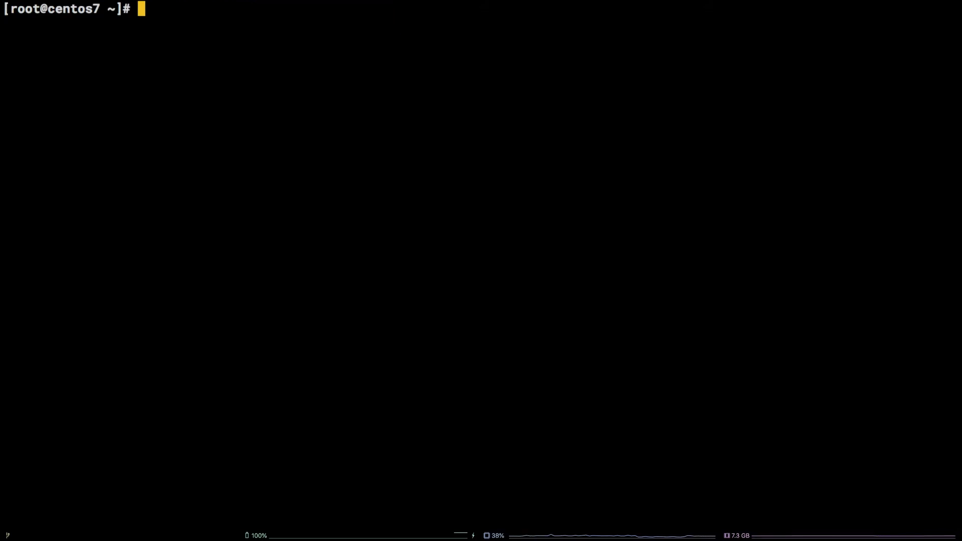
text(whoami)
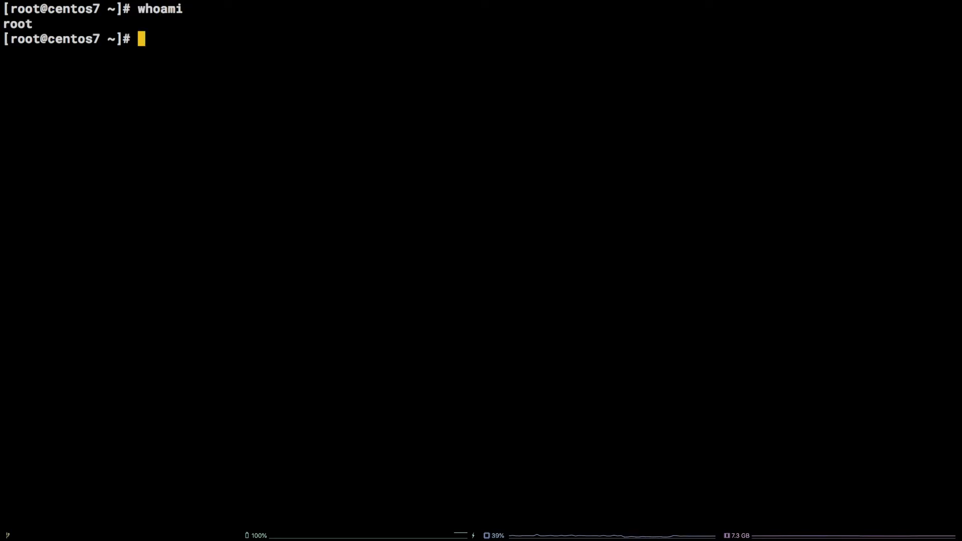
text(cat /etc/red)
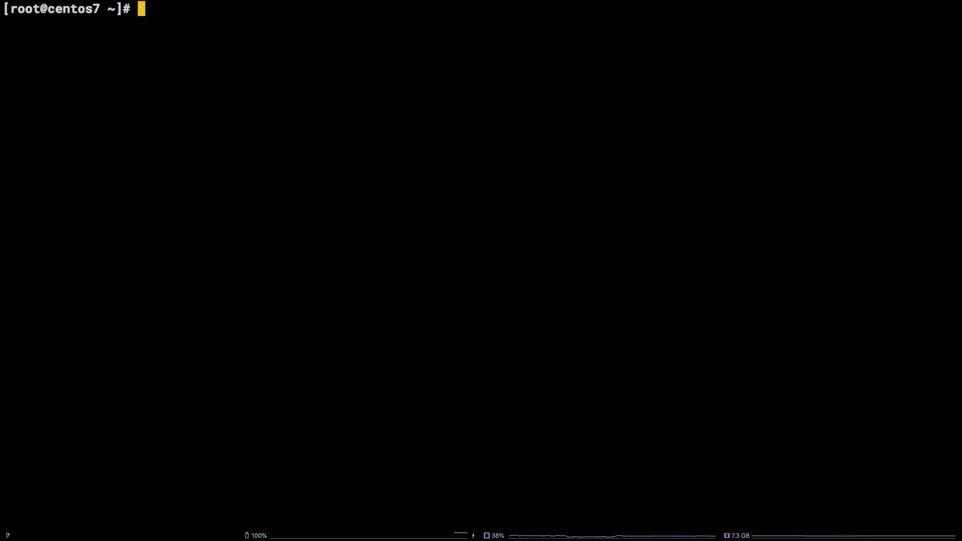
text(adduser c)
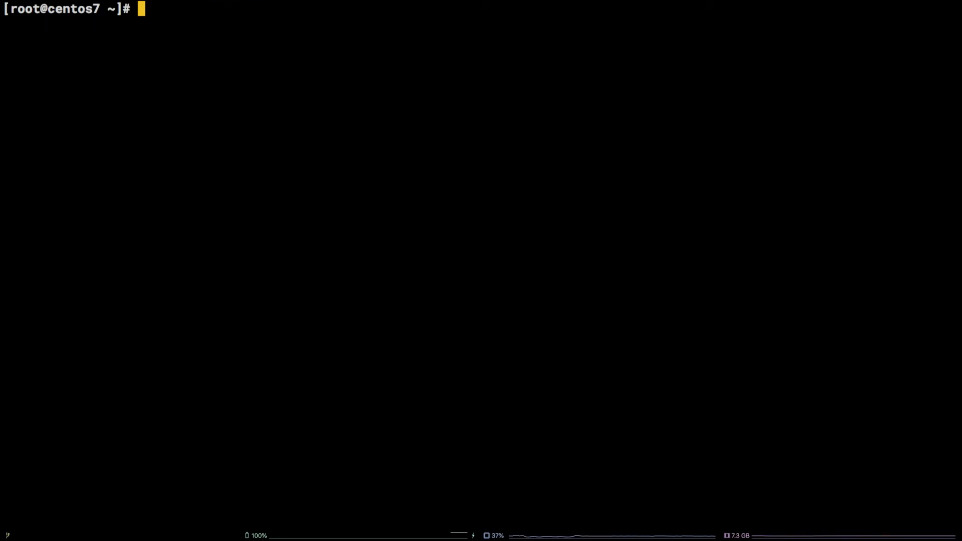
text(p)
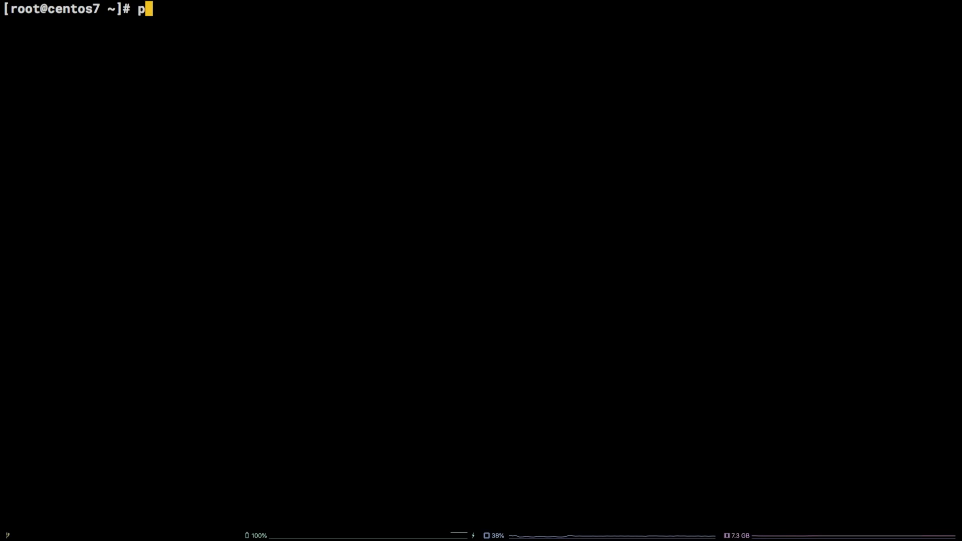
text(asswd)
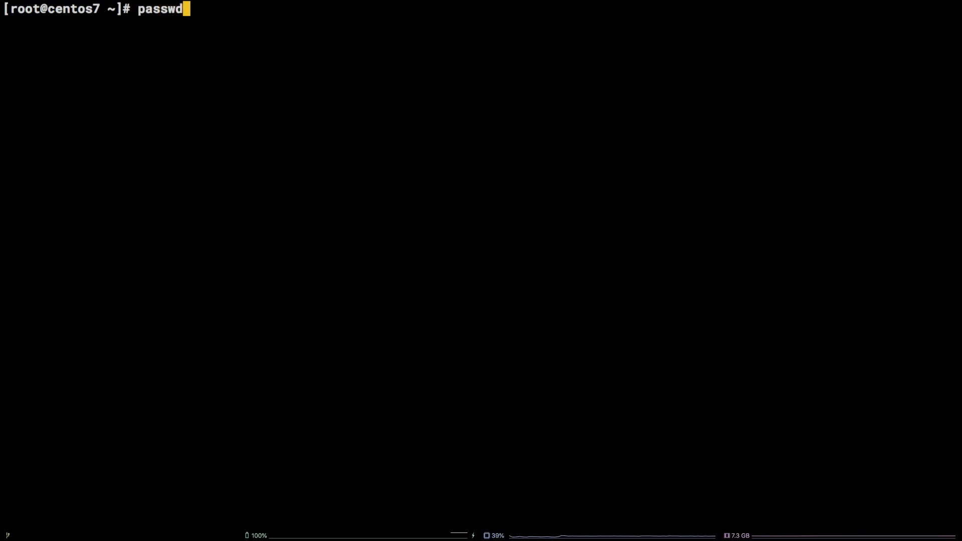
text(coolnew)
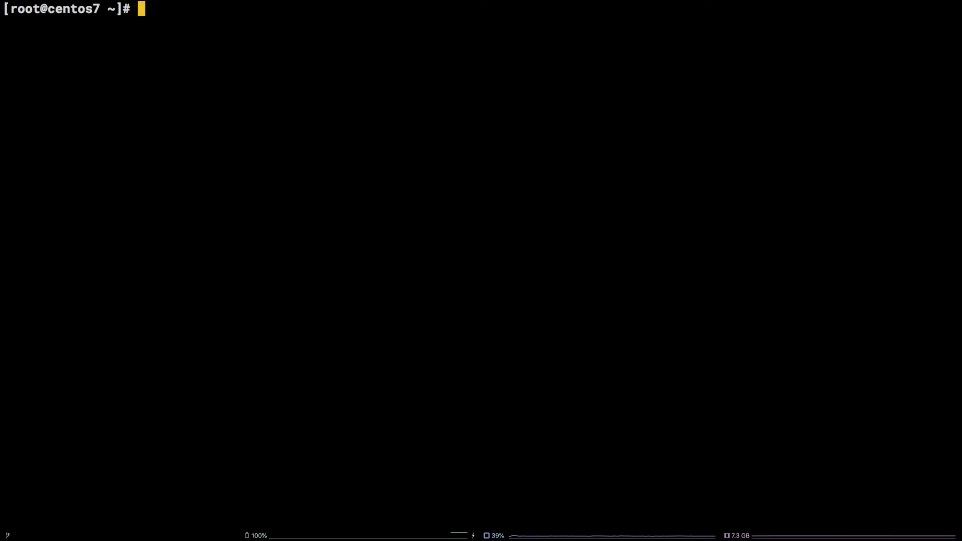
text(vi)
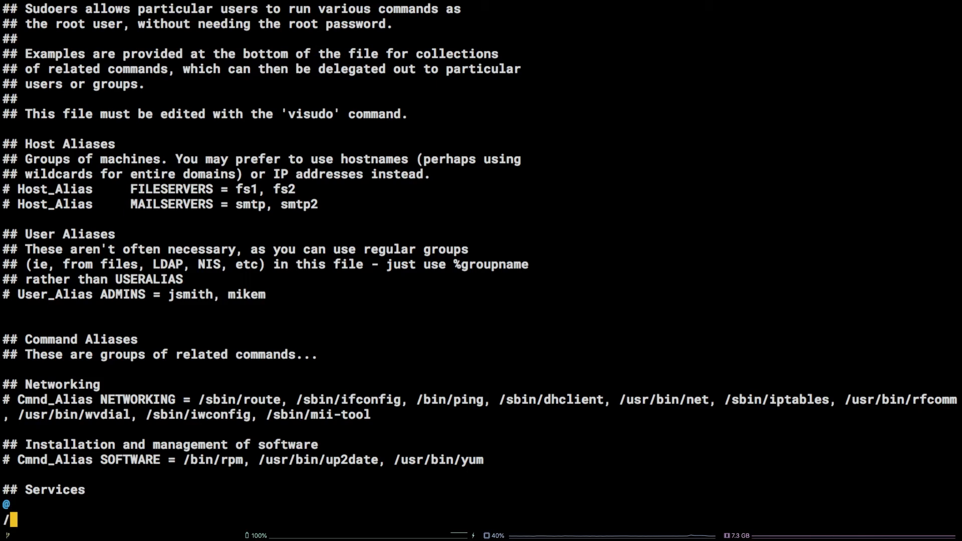
text(ALL)
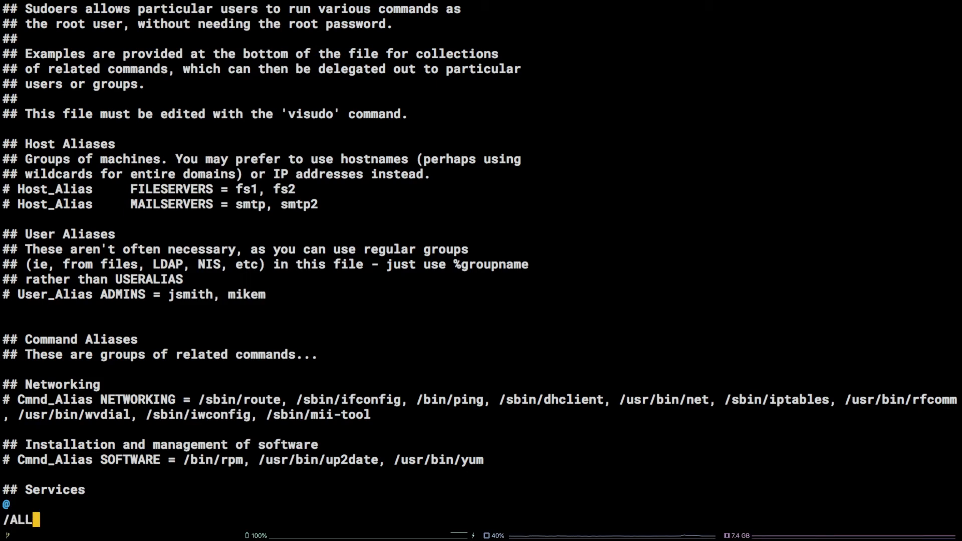
text(=)
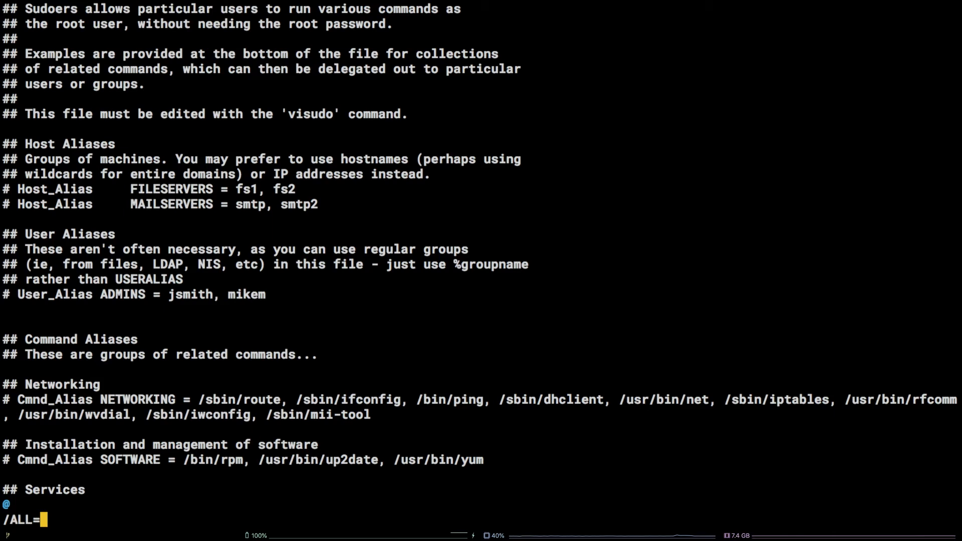
text((ALL)
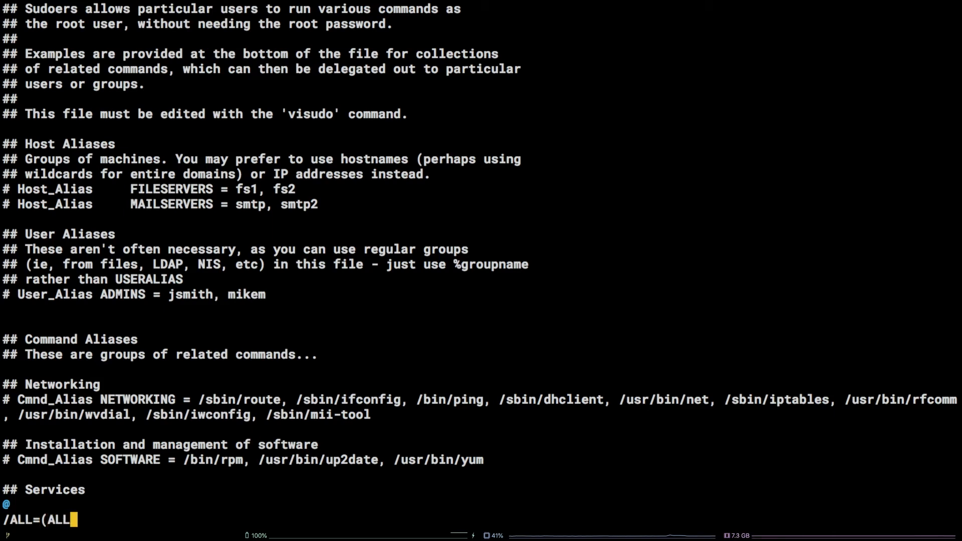
text())
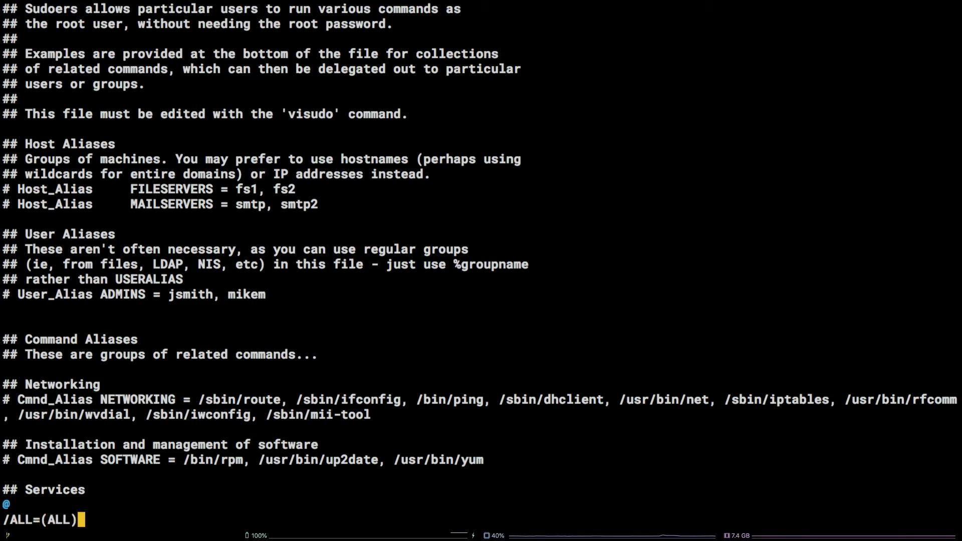
scroll(down, 3)
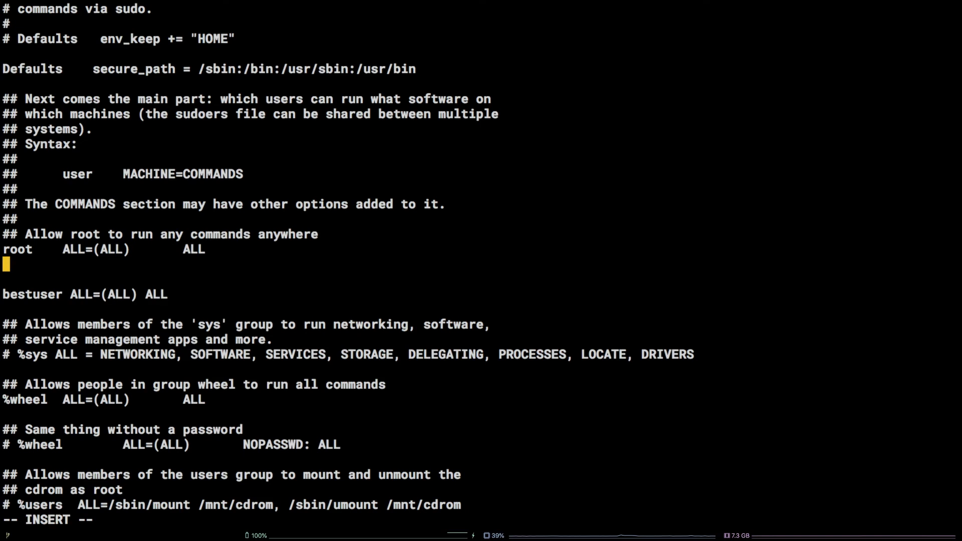
text(coolnewuser)
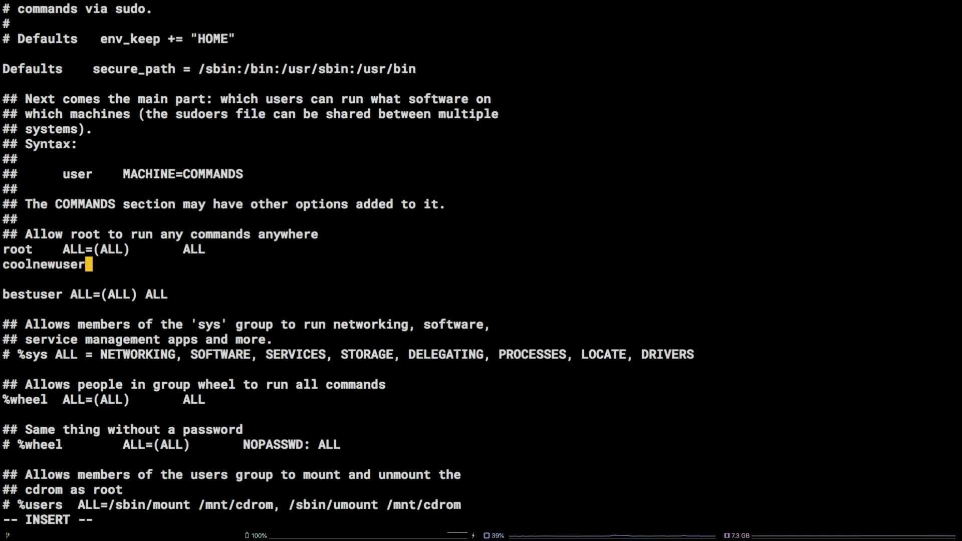
text(ALL)
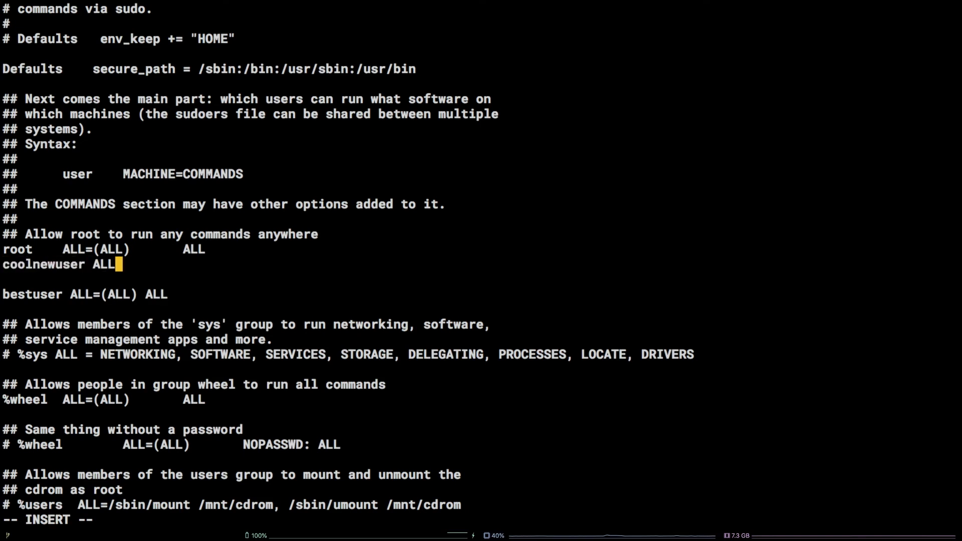
text(=()
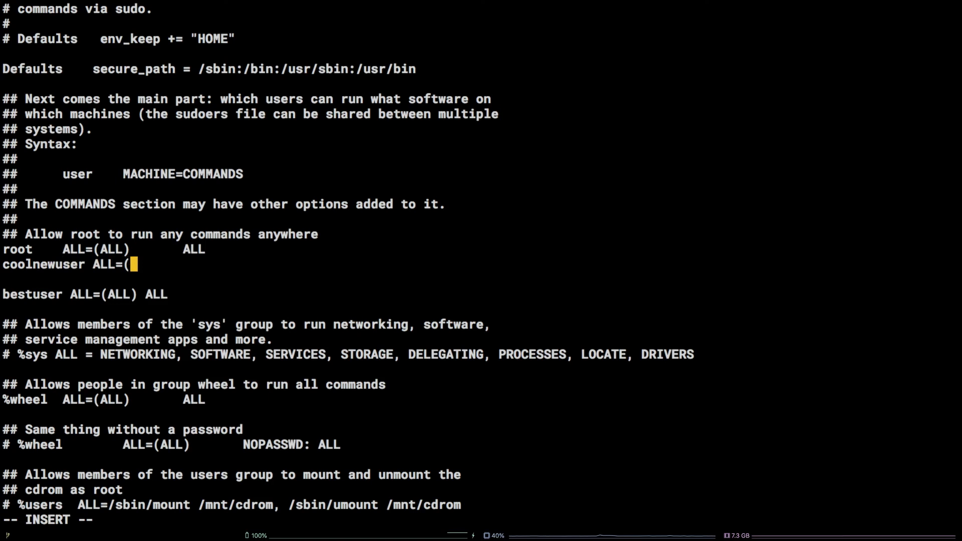
text(ALL))
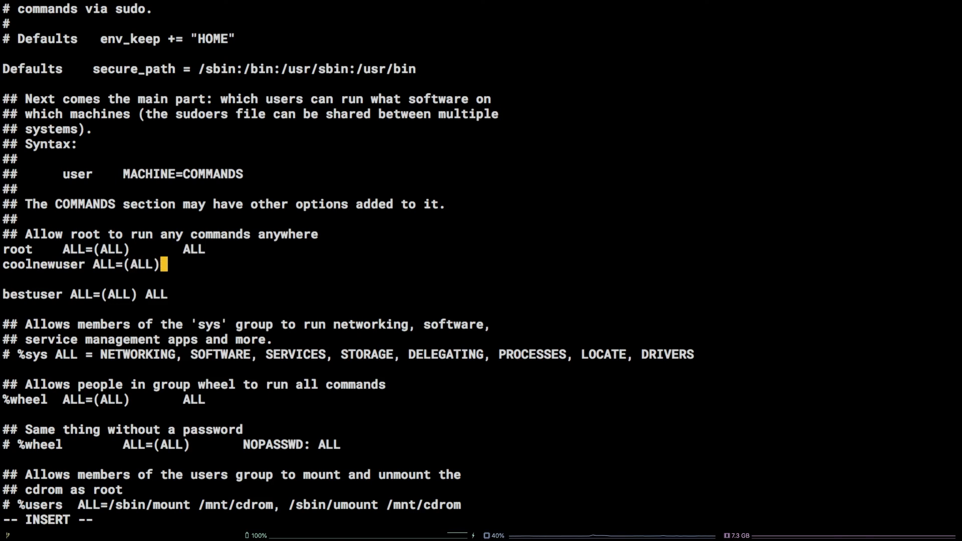
text(" ")
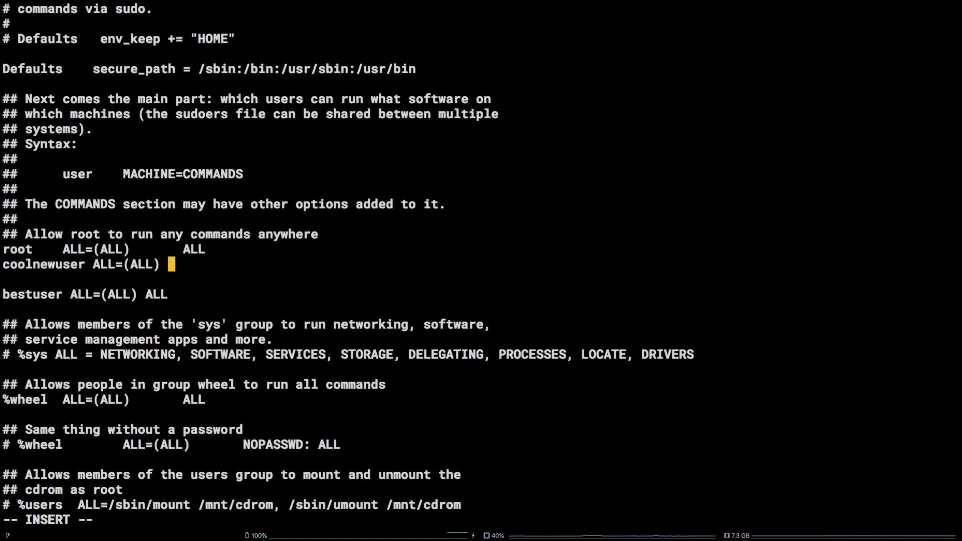
text(ALL)
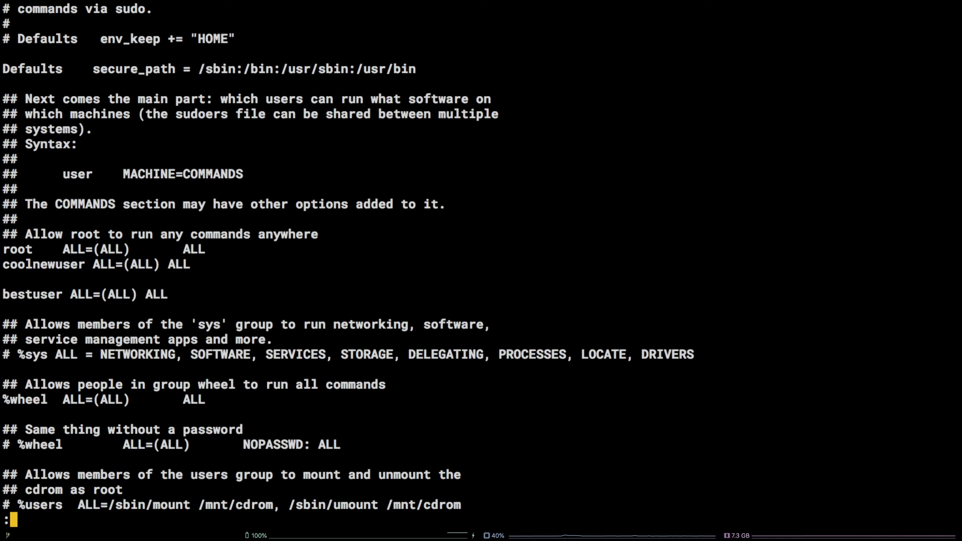
text(wq)
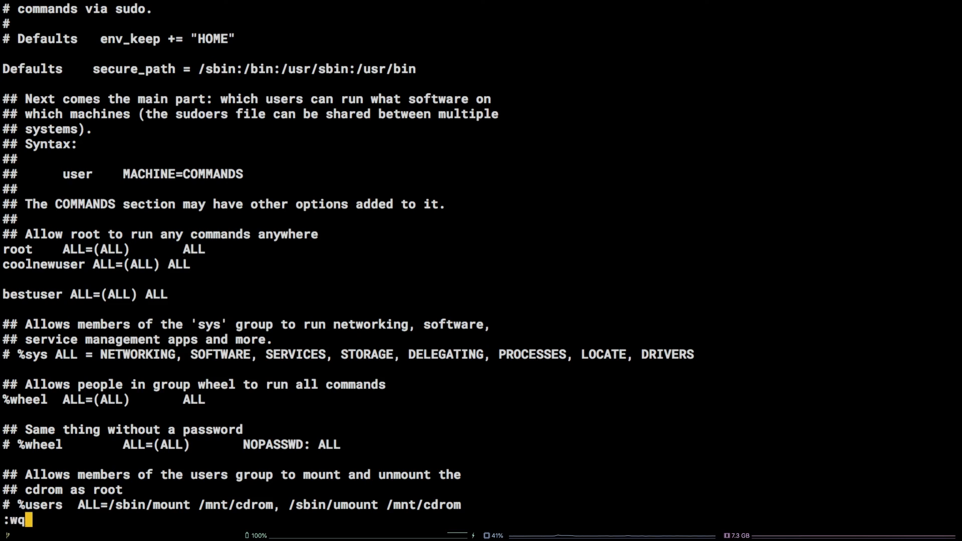